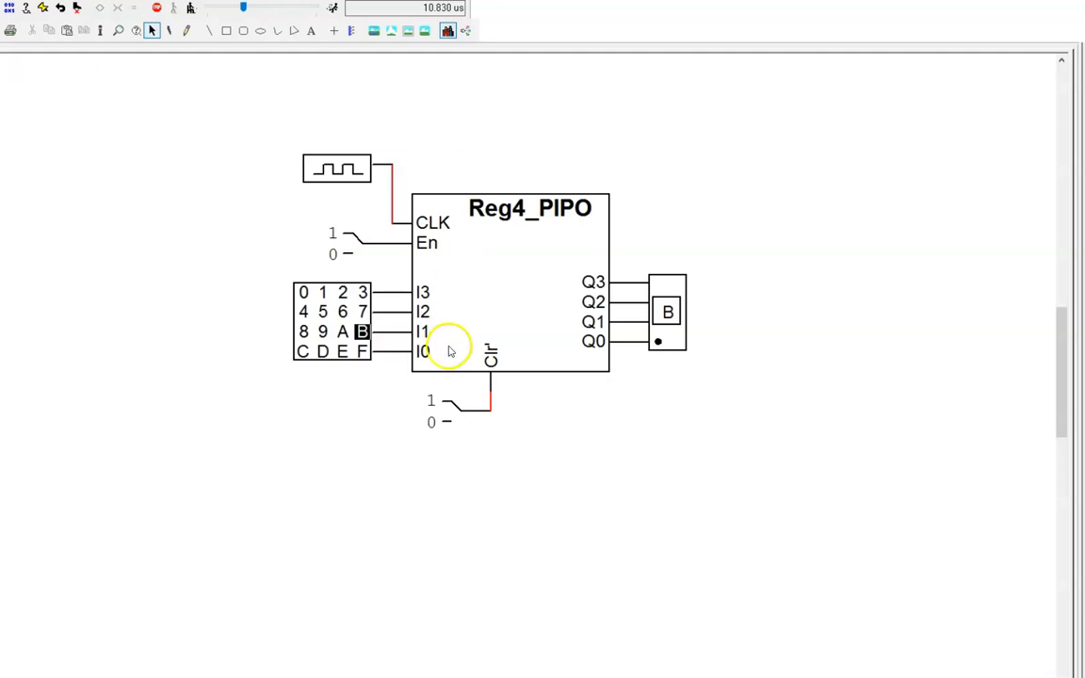
mouse_move(561, 341)
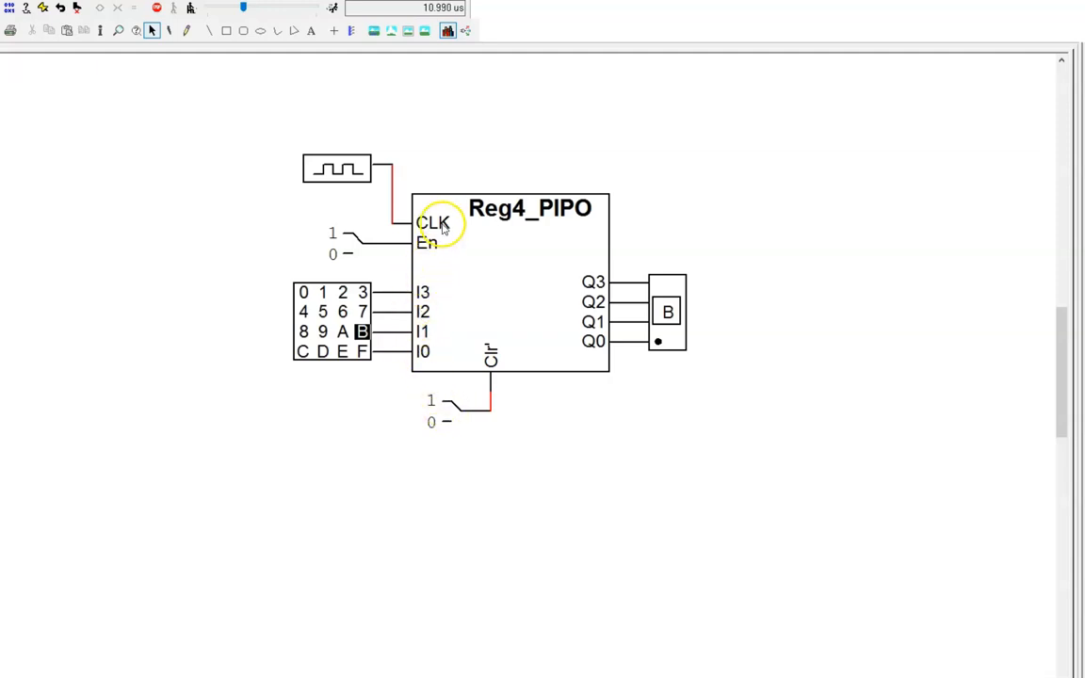
Step: Start the simulation and load hex 9, then hex 2, from the keypad into Reg4_PIPO
left_click(335, 167)
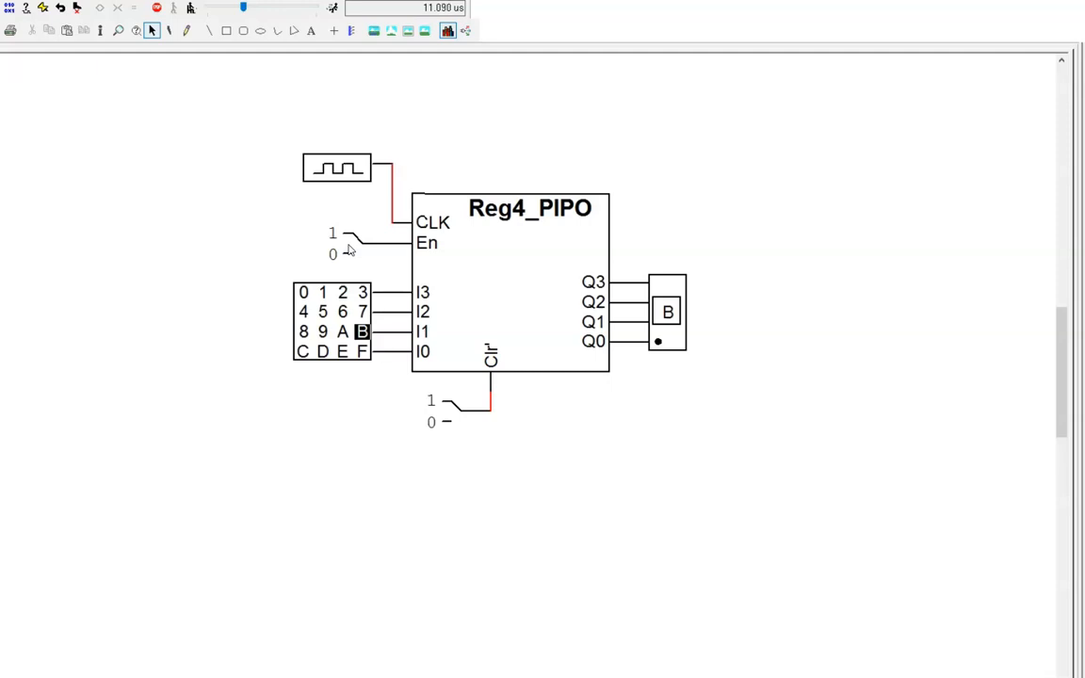
left_click(367, 262)
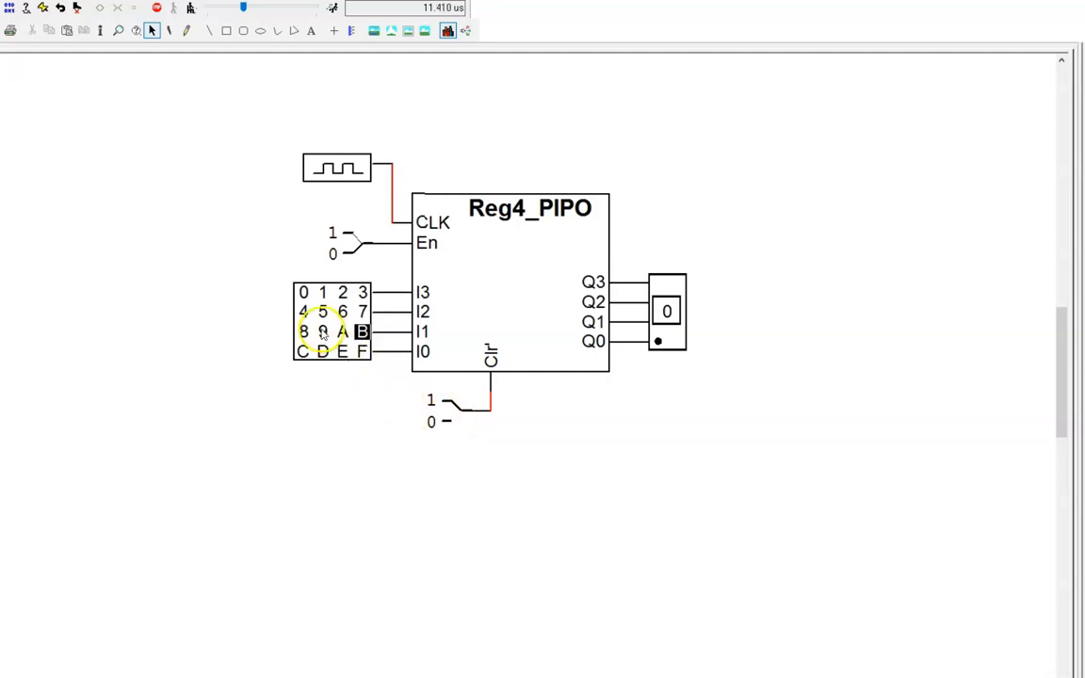
left_click(322, 331)
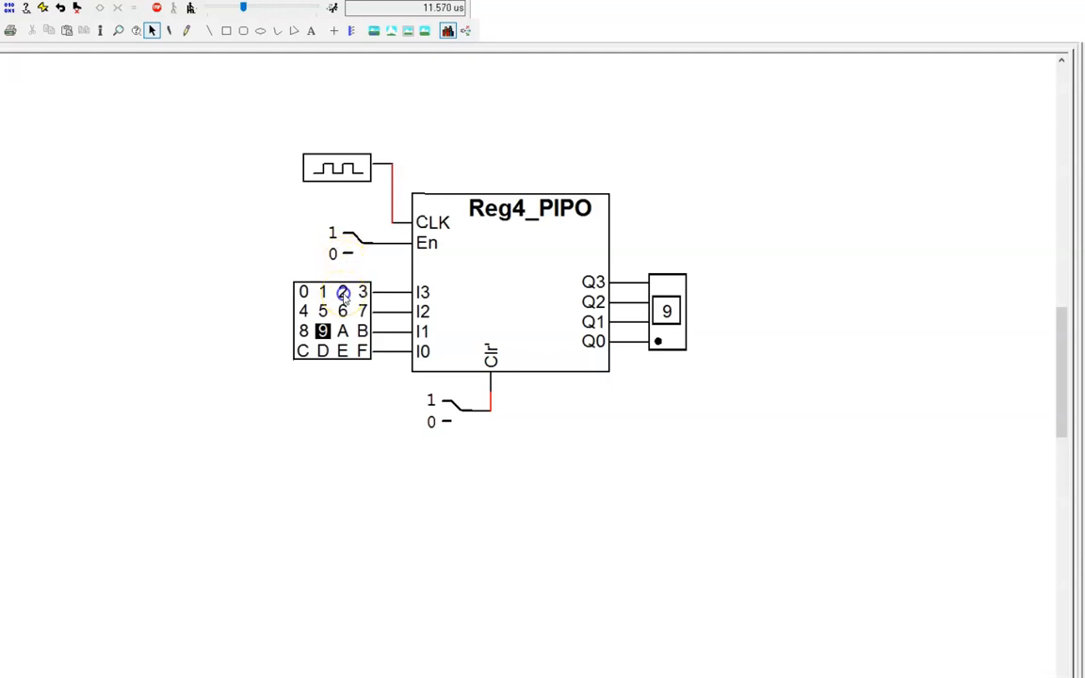
left_click(343, 292)
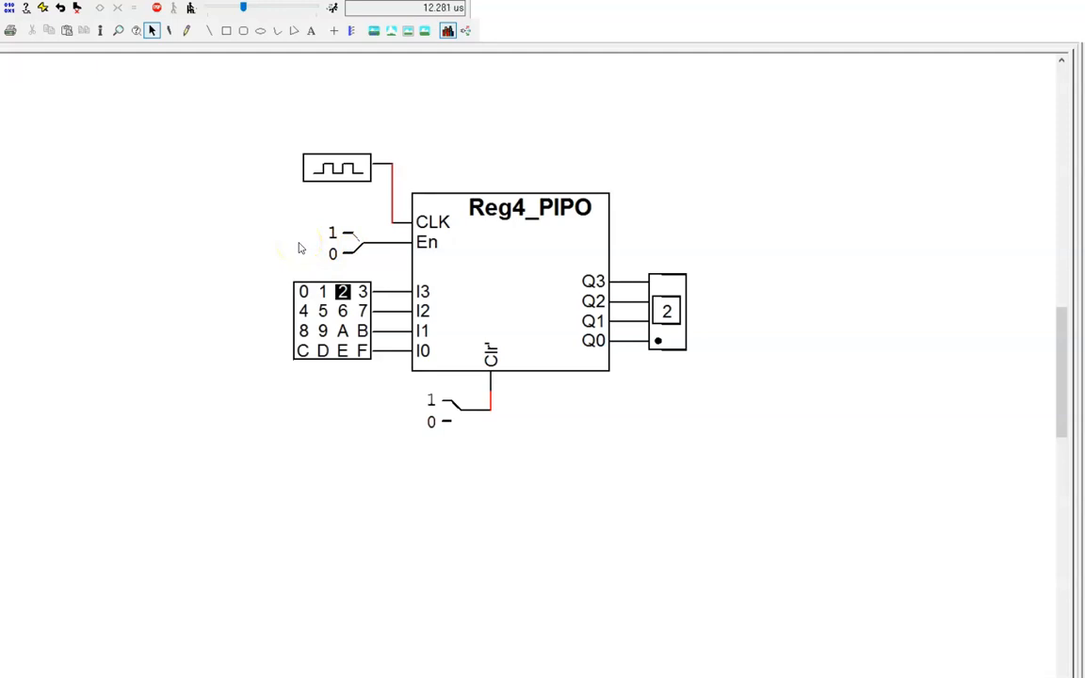
mouse_move(326, 317)
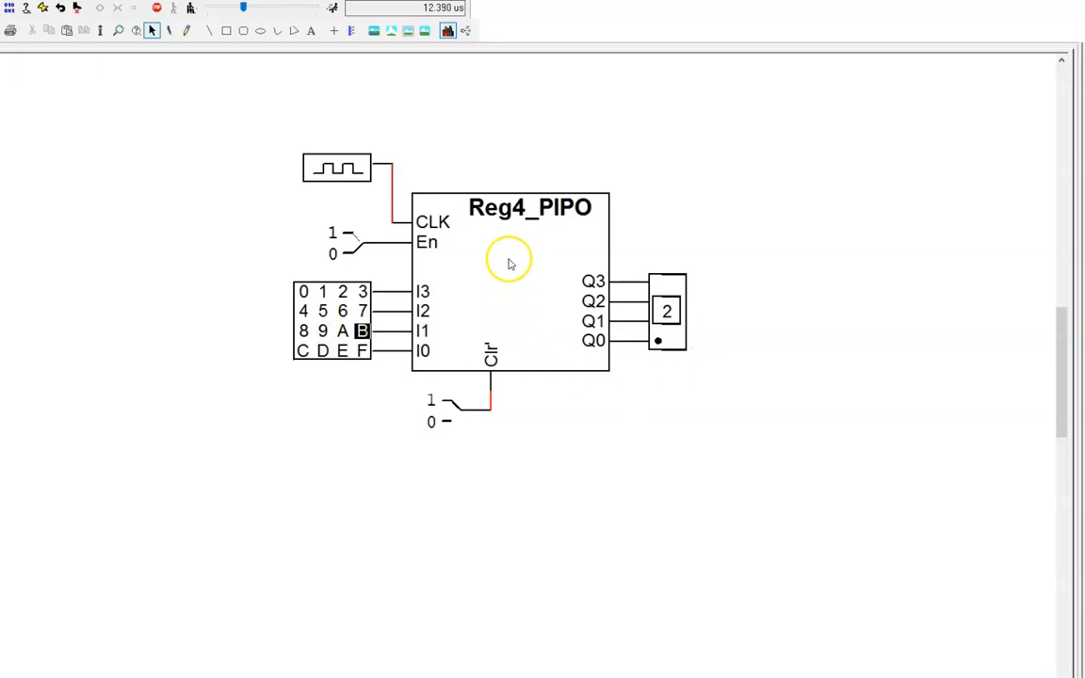
mouse_move(586, 309)
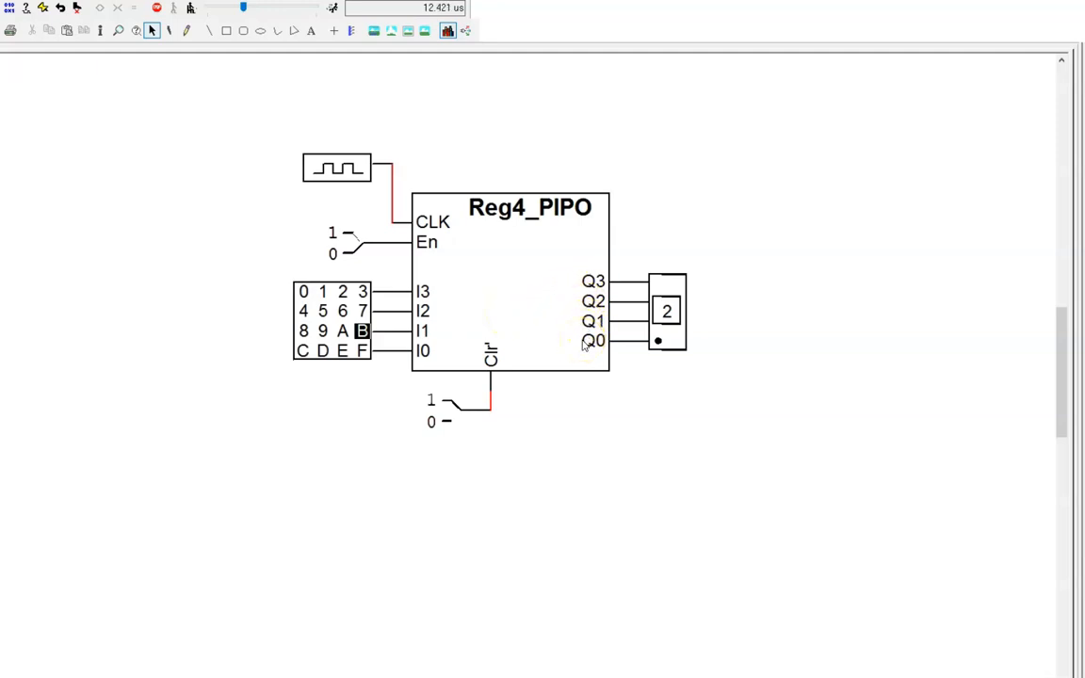
mouse_move(580, 343)
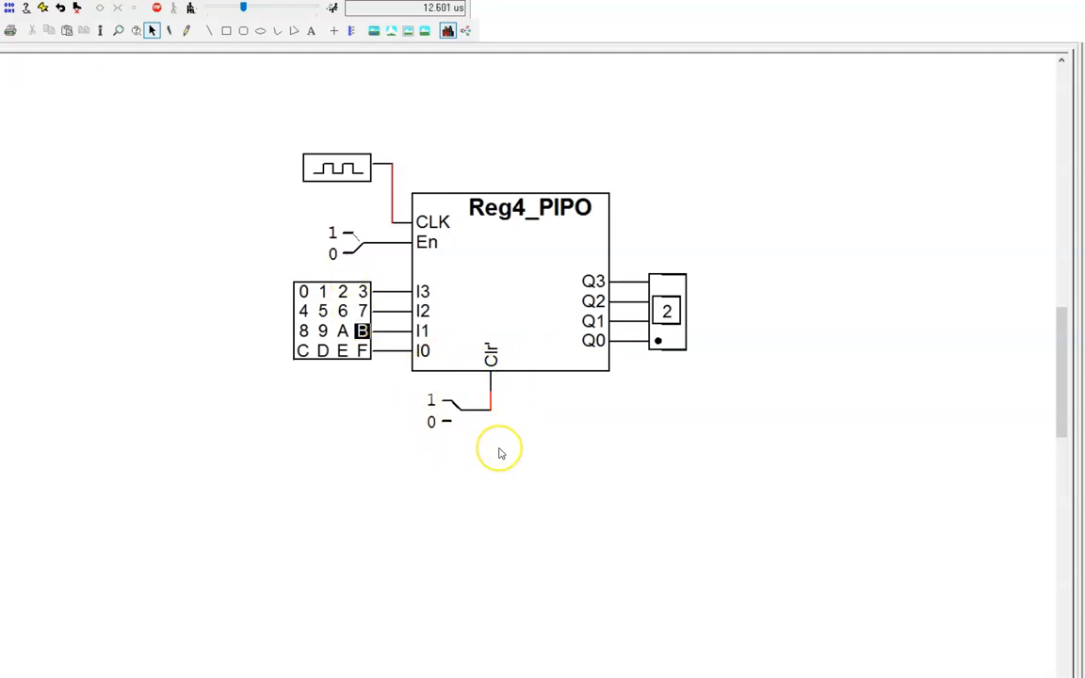
mouse_move(337, 379)
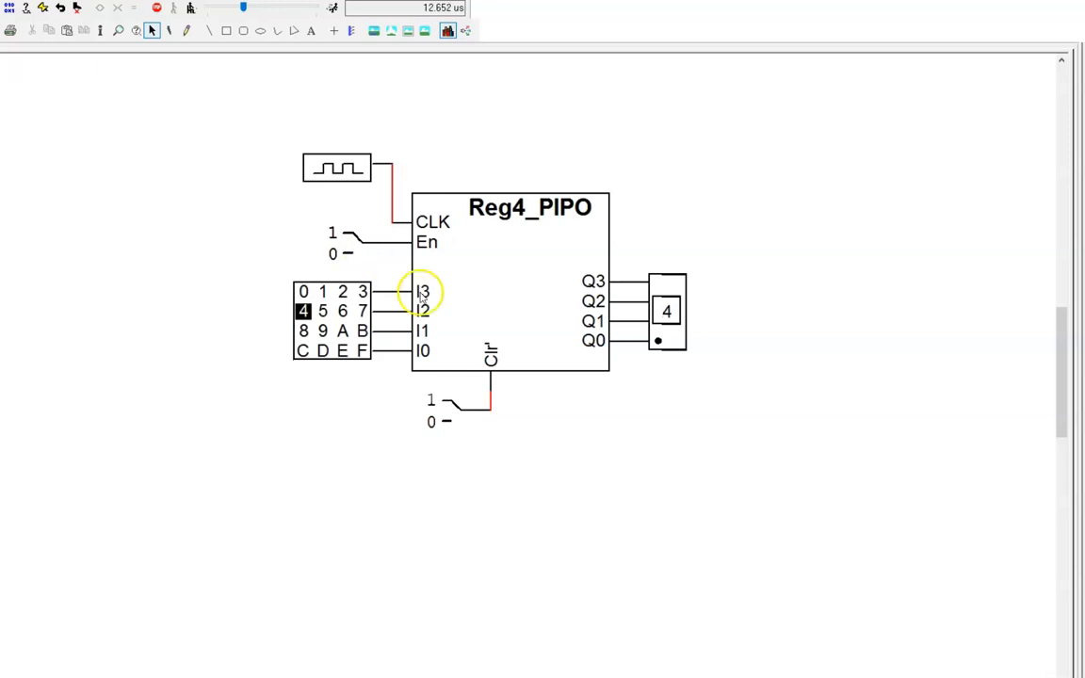
mouse_move(640, 356)
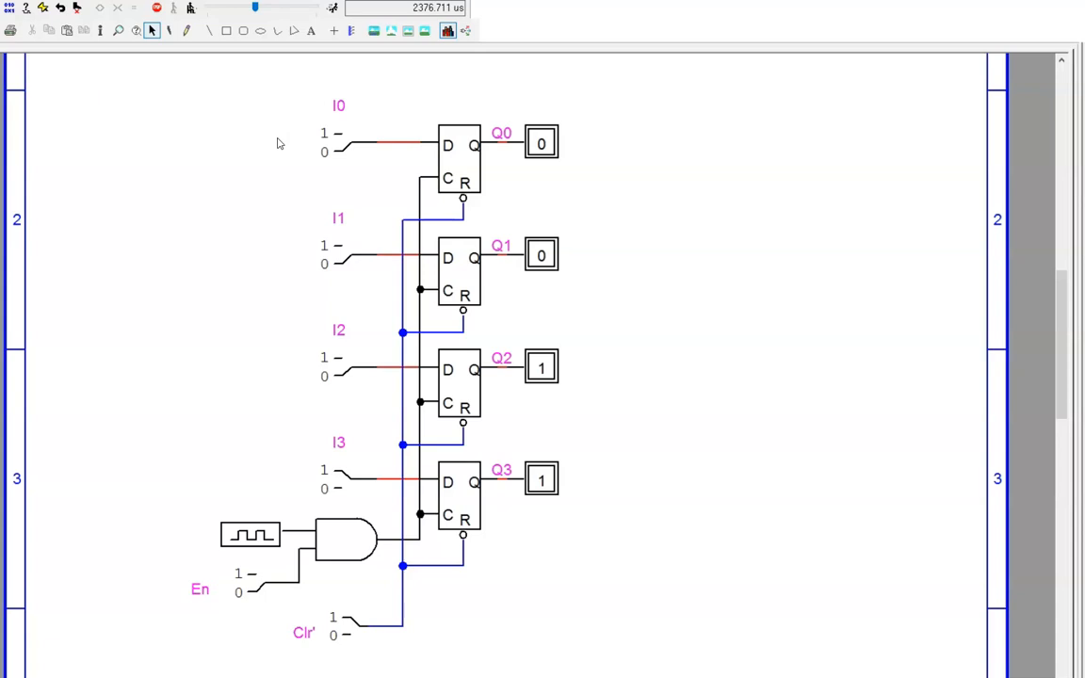
Step: Clear the flip-flops to 0000, then set data input I0 to 1 so Q0 clocks high
left_click(460, 165)
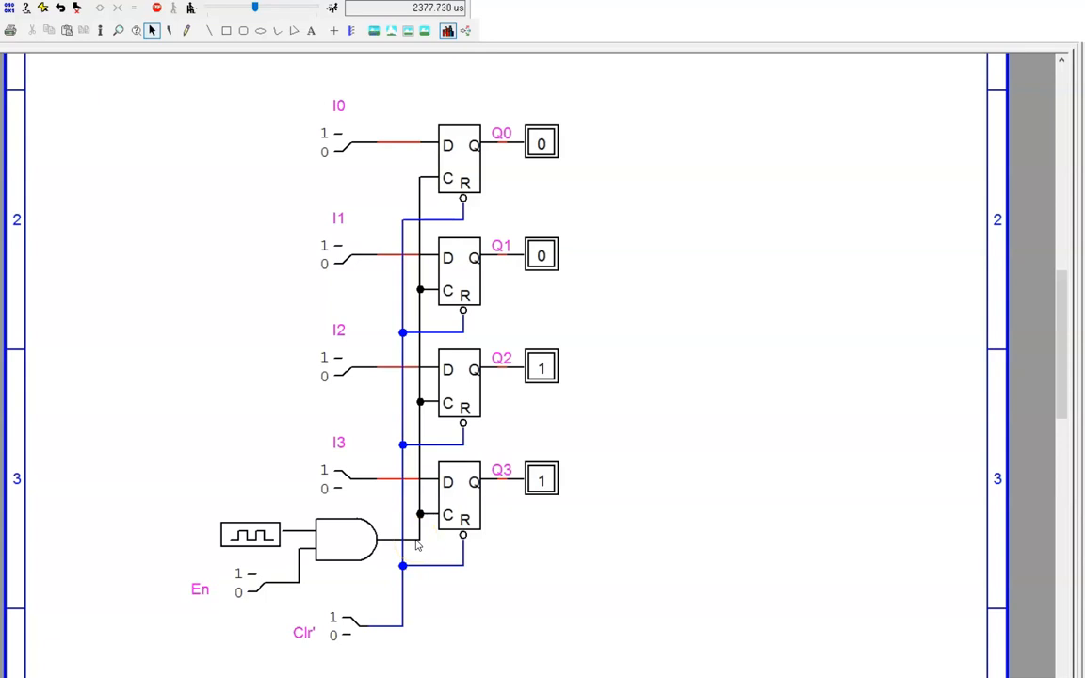
left_click(403, 543)
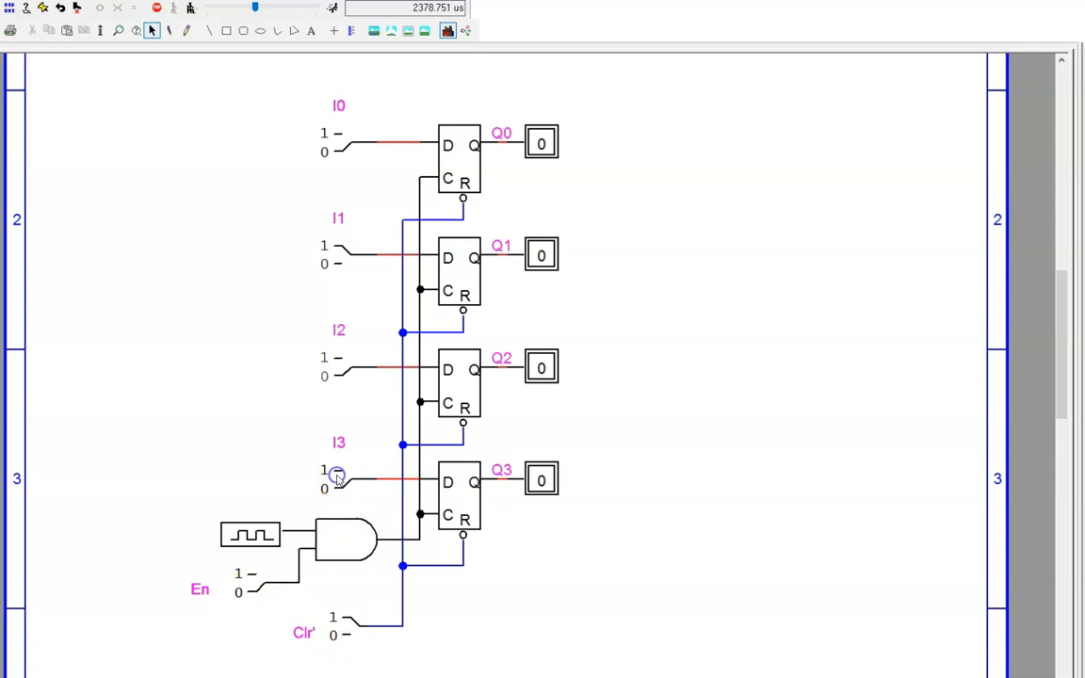
mouse_move(339, 143)
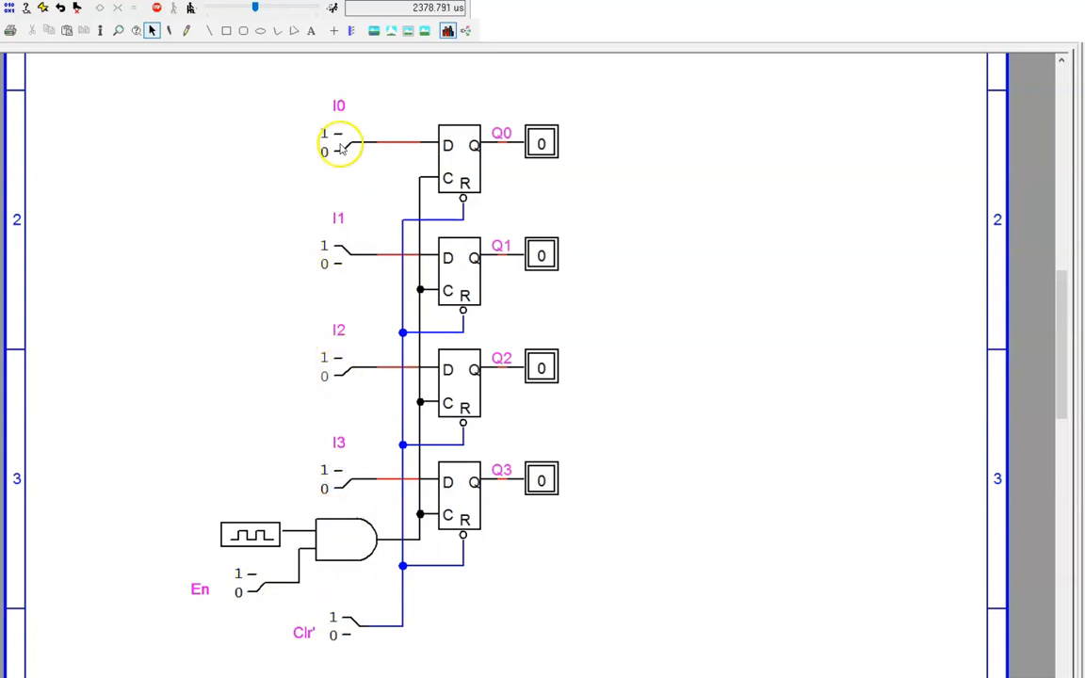
left_click(339, 141)
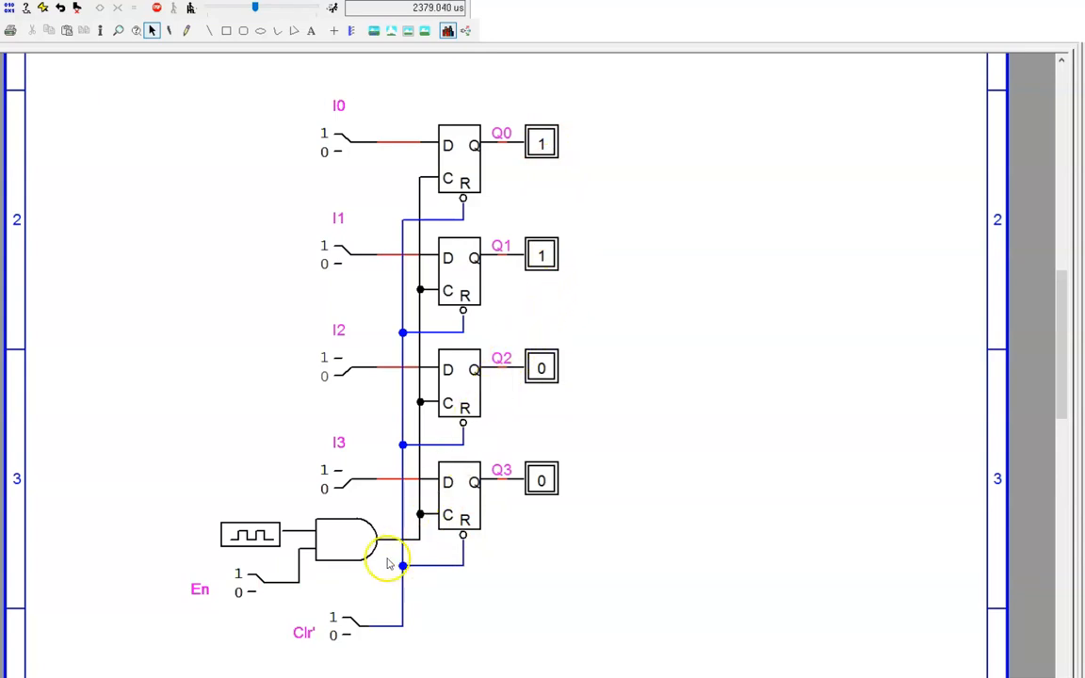
mouse_move(369, 588)
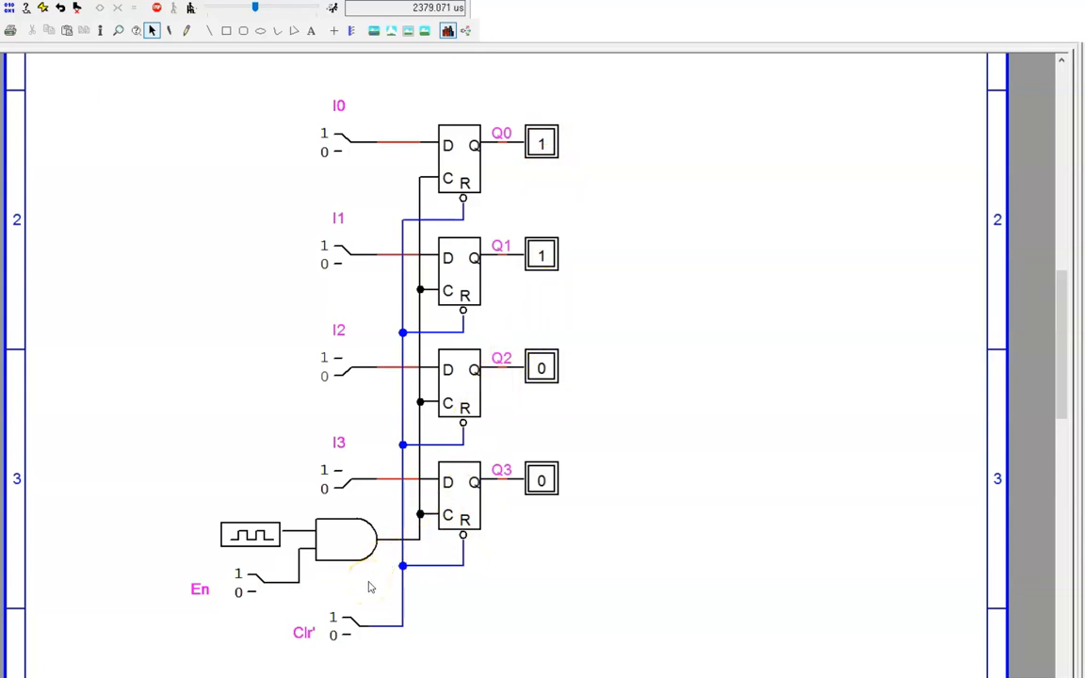
Step: Toggle the AND gate and Clr' switch before leaving the gated-clock register simulation
left_click(347, 539)
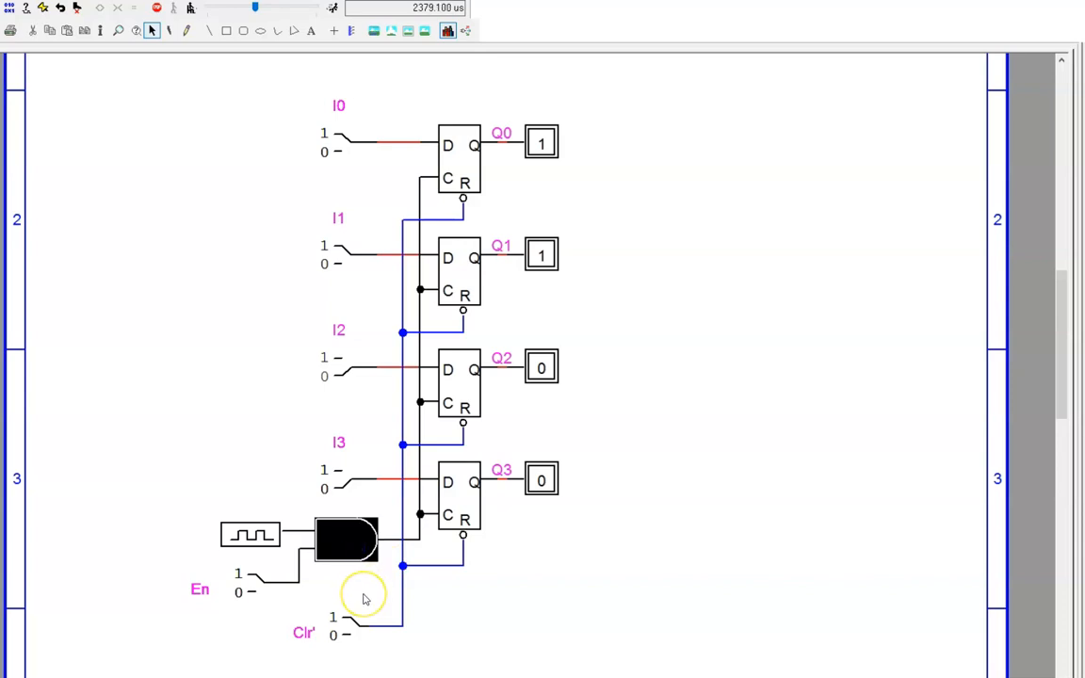
left_click(362, 592)
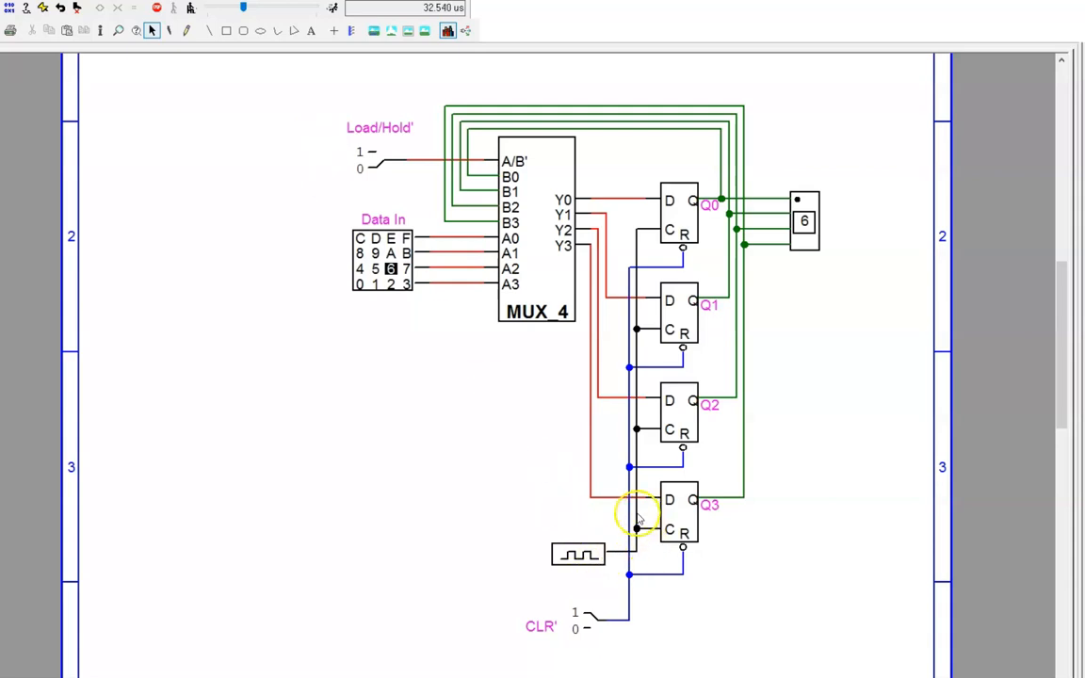
left_click(629, 550)
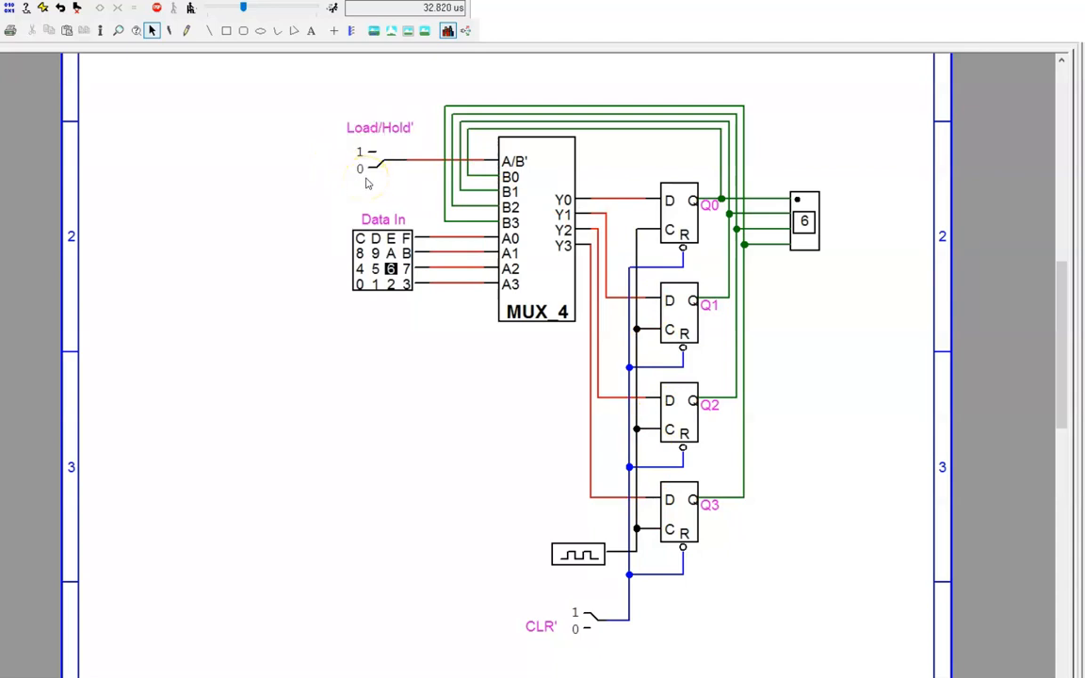
mouse_move(414, 136)
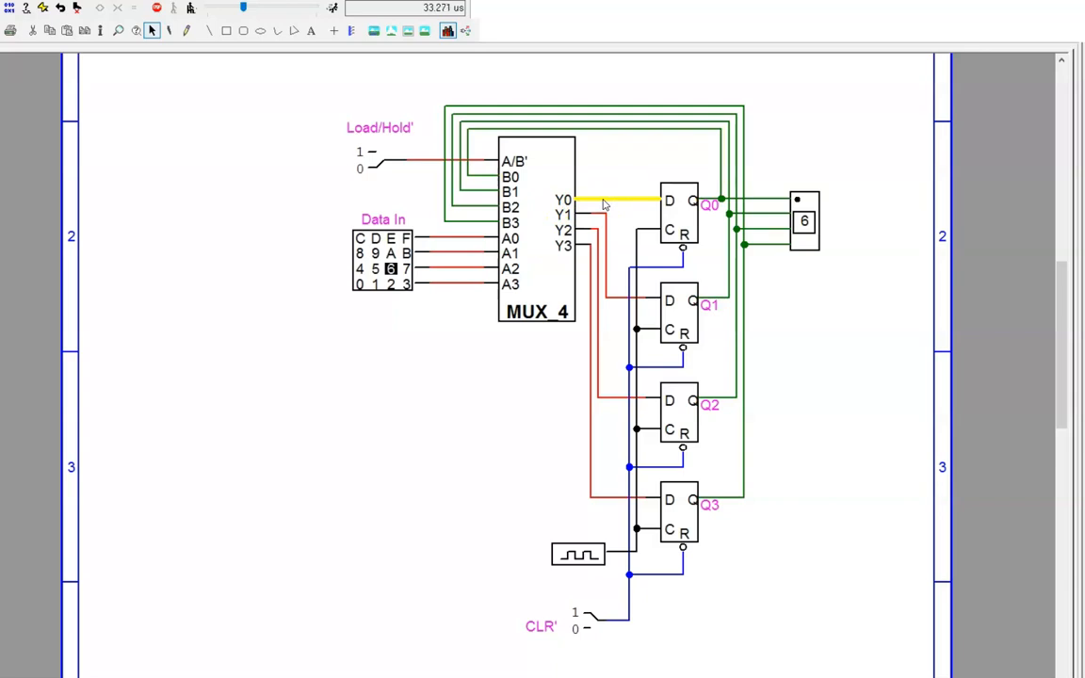
mouse_move(676, 219)
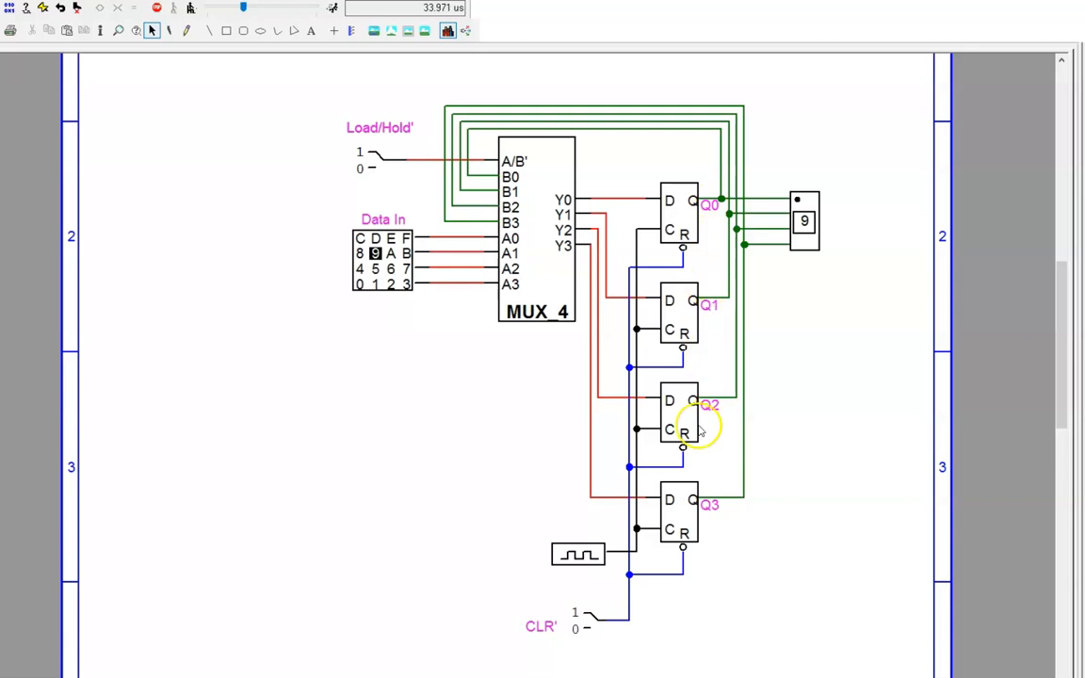
mouse_move(709, 520)
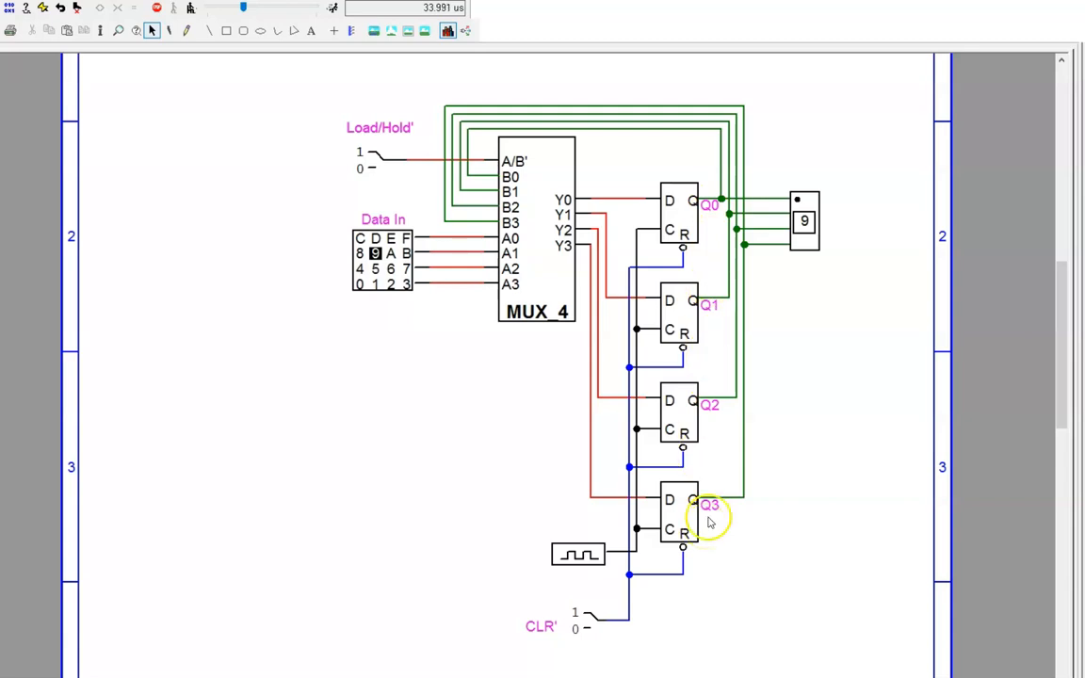
mouse_move(718, 520)
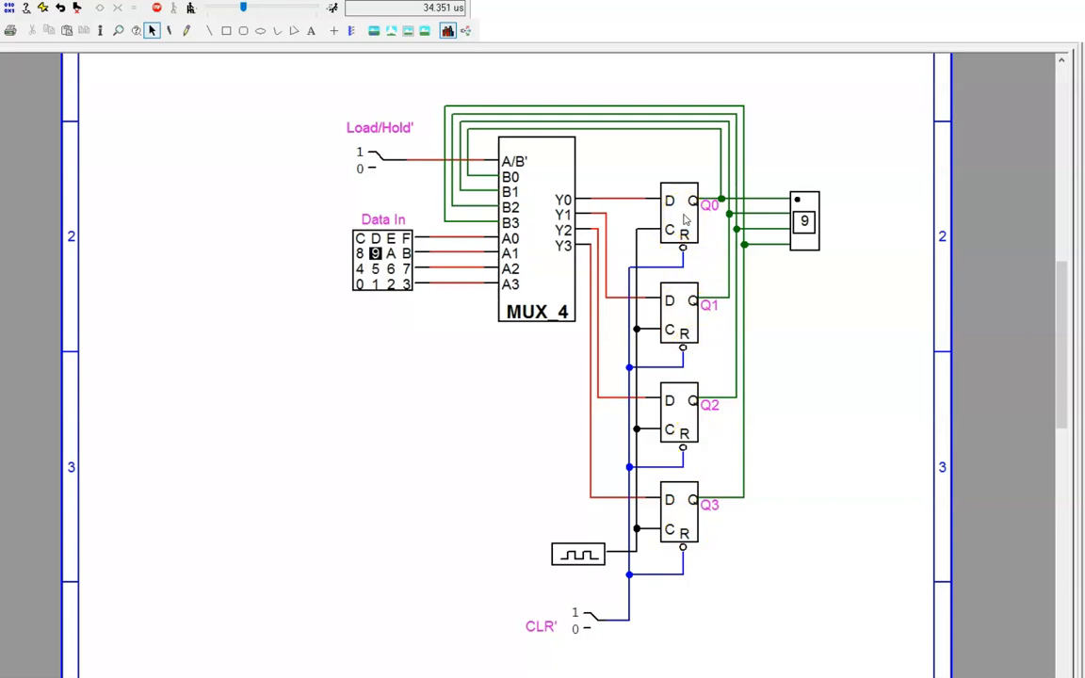
left_click(678, 222)
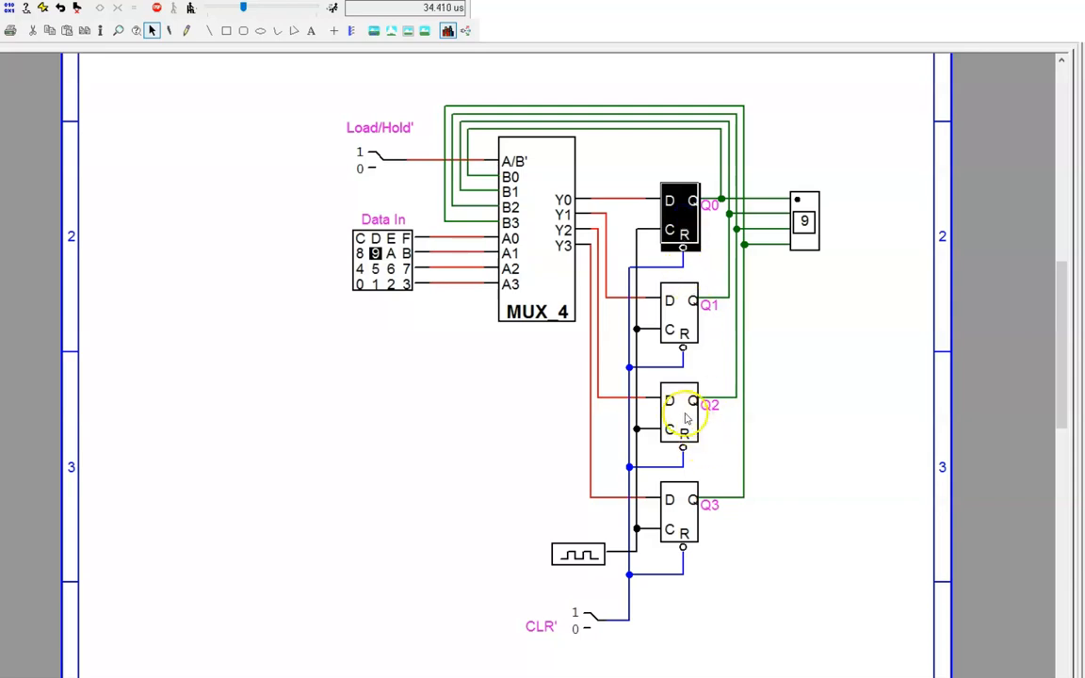
left_click(680, 418)
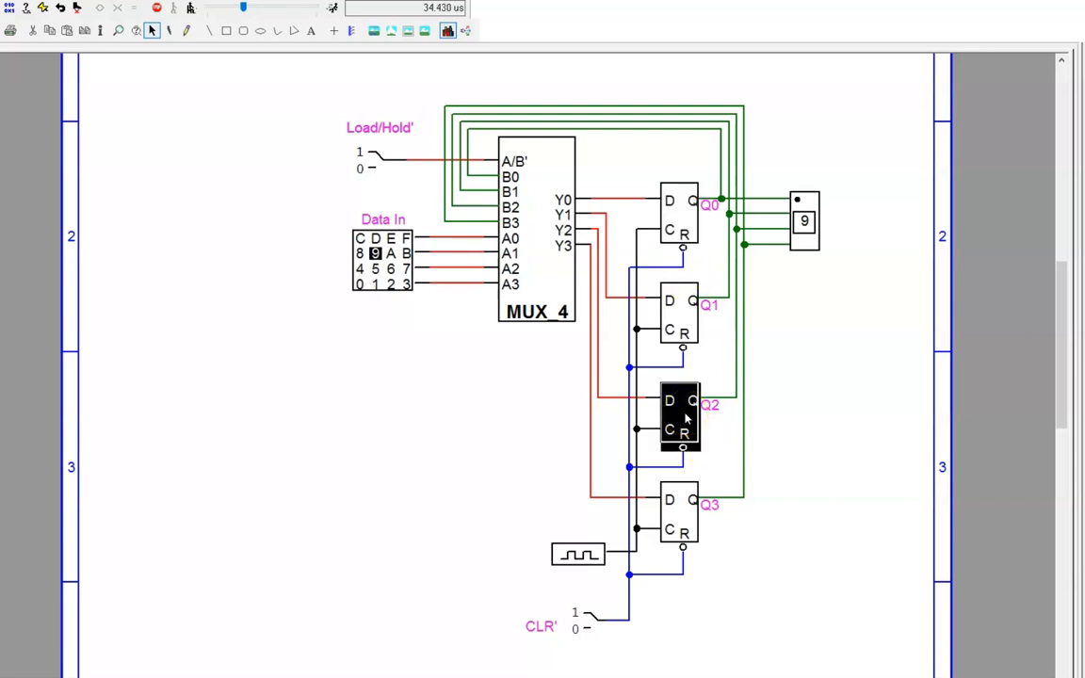